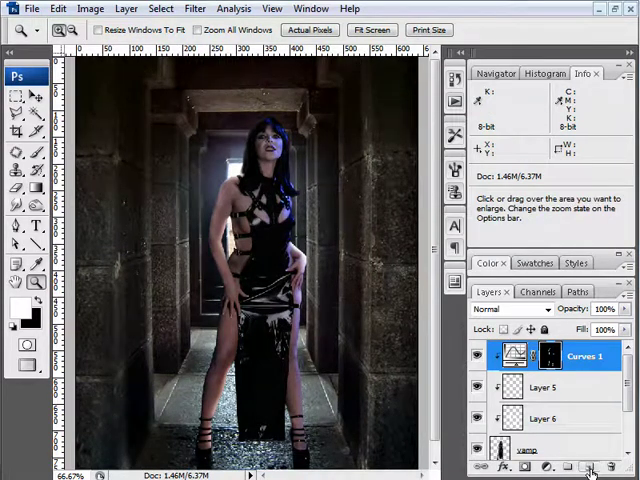
# Add a new layer and paint a soft 100 px white glow near the woman's waist.
pyautogui.click(578, 466)
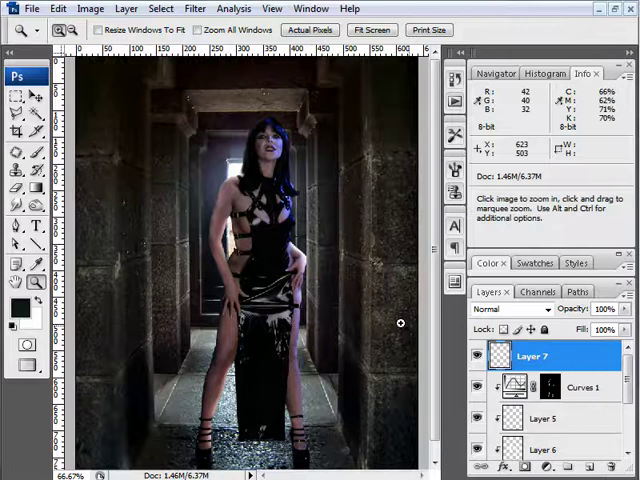
pyautogui.moveTo(238, 237)
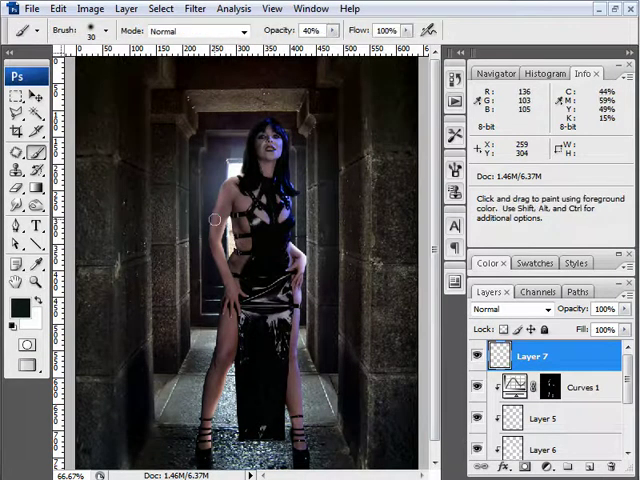
pyautogui.click(20, 312)
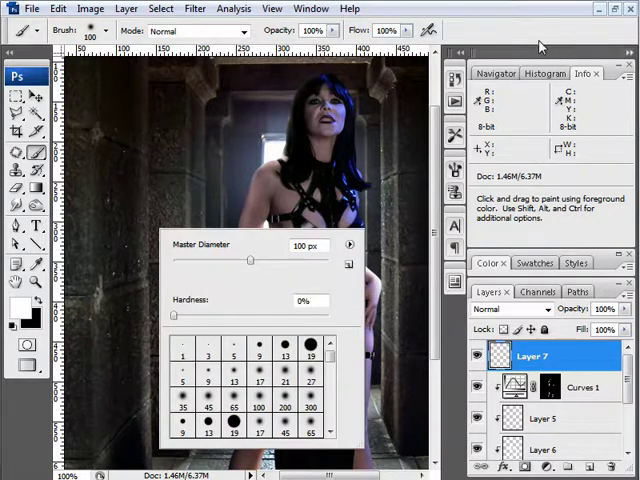
pyautogui.click(265, 260)
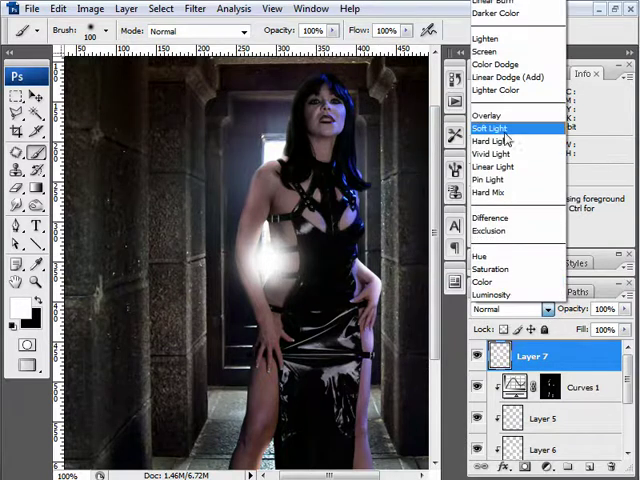
# Set Layer 7 to Overlay, and give Layer 7 copy Normal blending at 38% opacity.
pyautogui.click(487, 114)
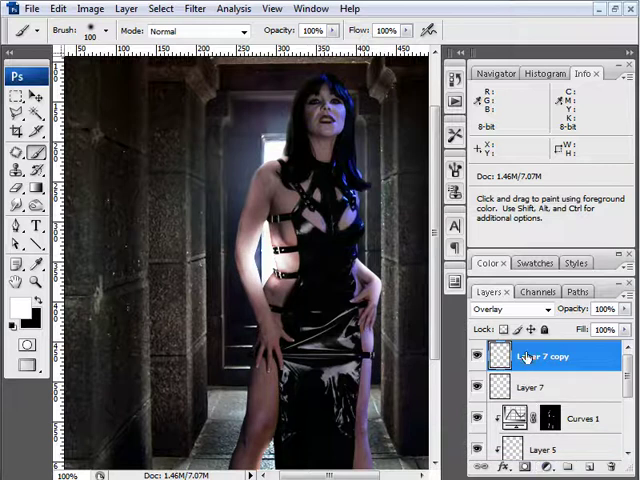
pyautogui.click(500, 309)
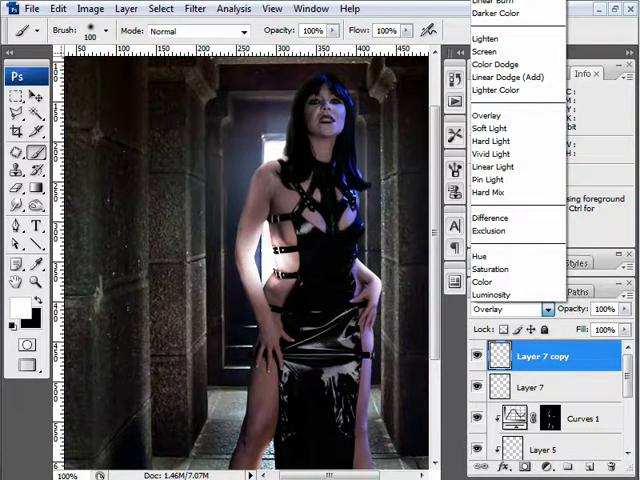
pyautogui.click(486, 309)
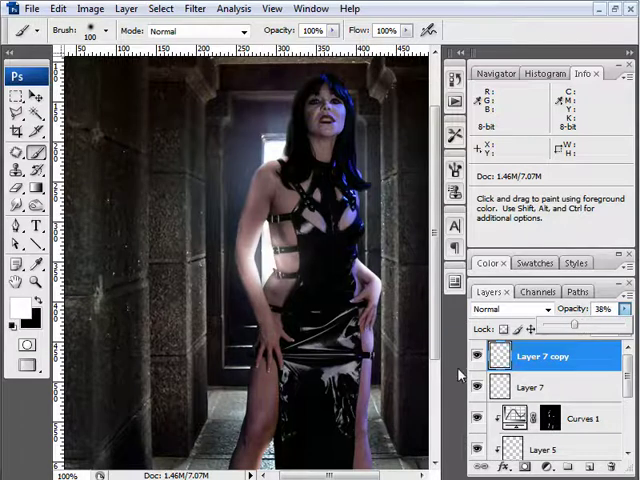
pyautogui.moveTo(218, 270)
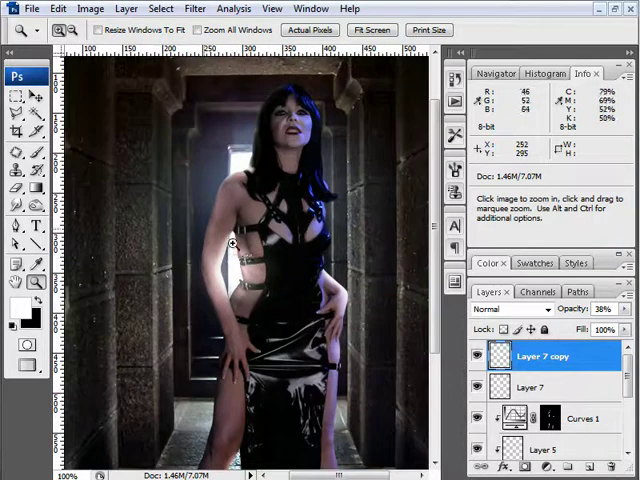
pyautogui.moveTo(216, 304)
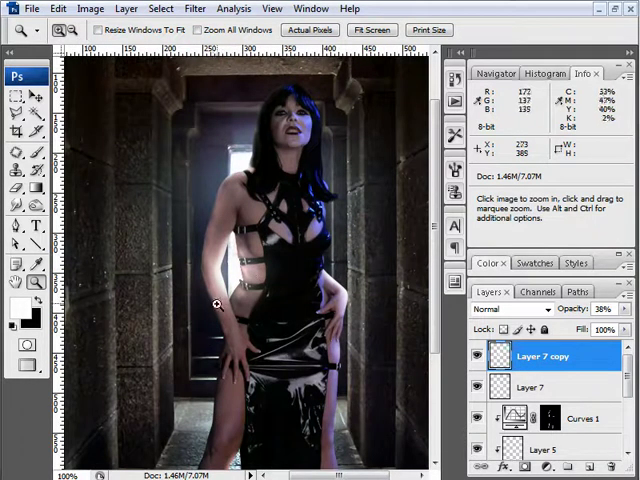
pyautogui.moveTo(216, 302)
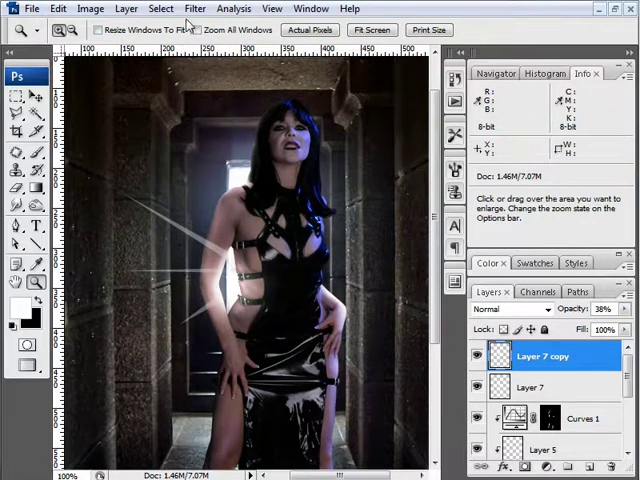
# Apply a 4.7 px Gaussian Blur to the light rays and add a mask to the glow copy.
pyautogui.click(194, 8)
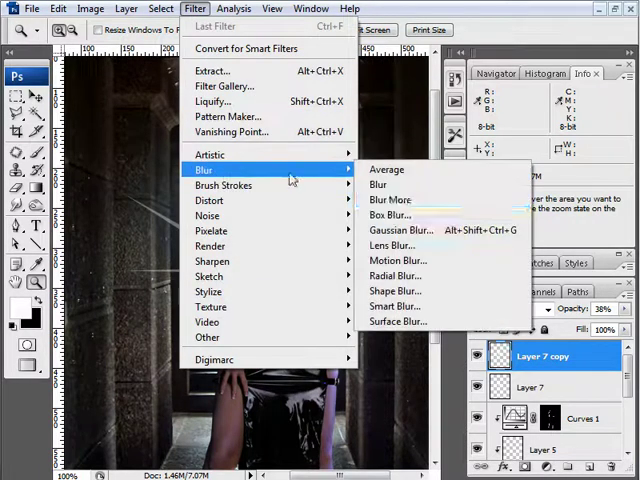
pyautogui.click(401, 230)
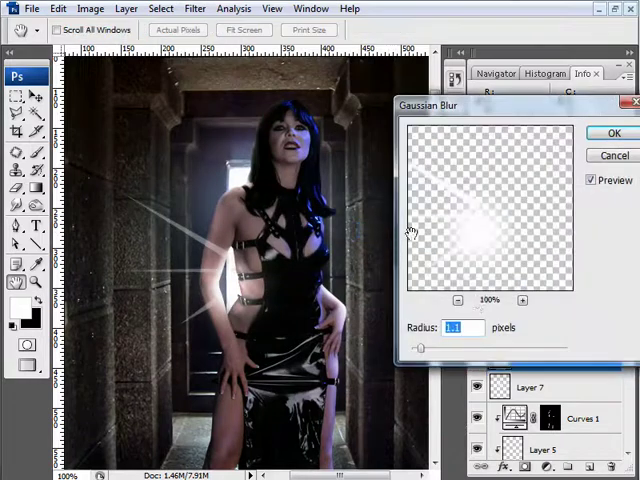
pyautogui.moveTo(420, 347); pyautogui.dragTo(450, 347)
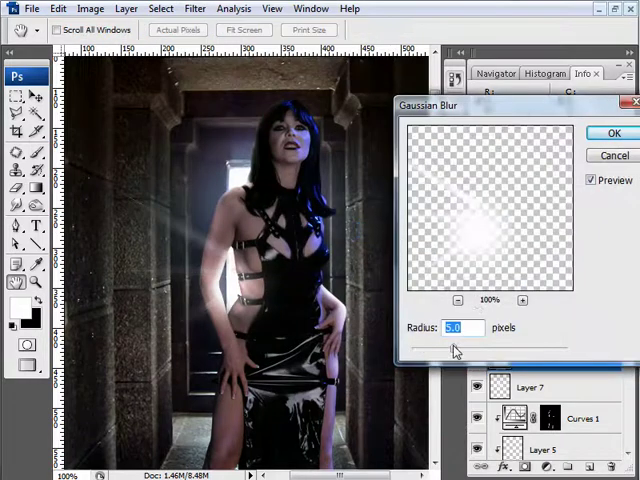
pyautogui.moveTo(460, 347); pyautogui.dragTo(450, 347)
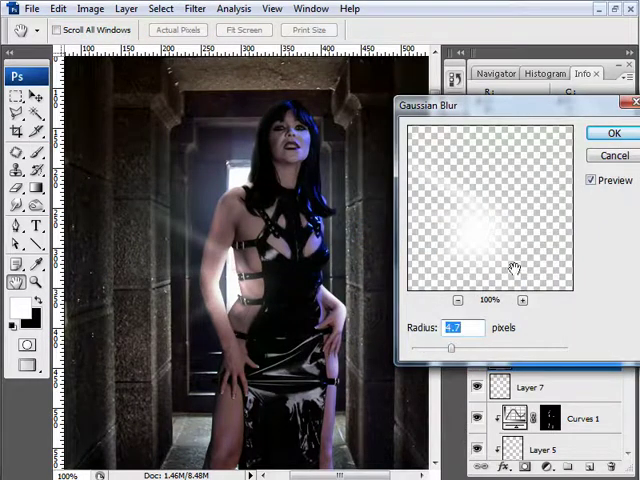
pyautogui.click(614, 133)
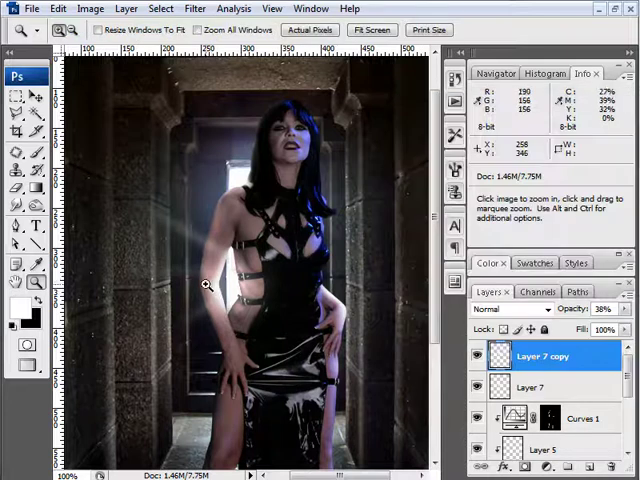
pyautogui.click(207, 284)
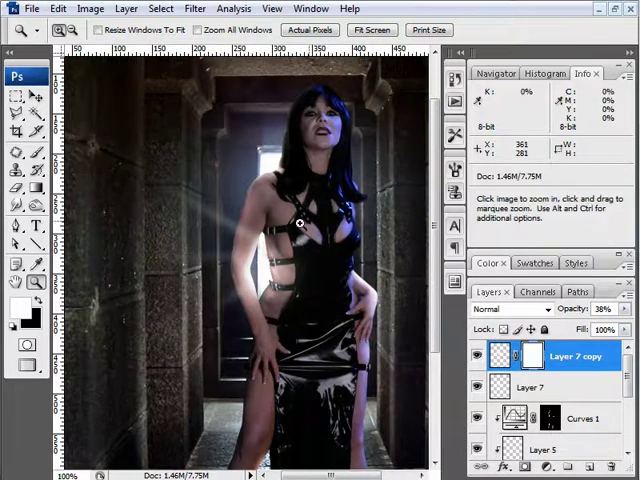
# Drag a Foreground to Background radial gradient across the glow copy's mask.
pyautogui.click(17, 172)
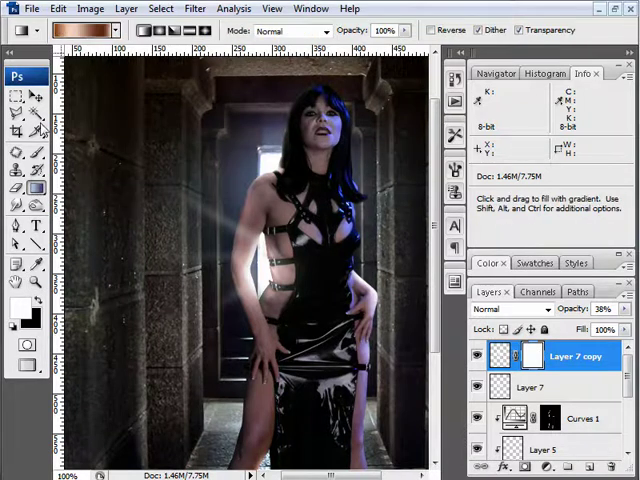
pyautogui.click(80, 30)
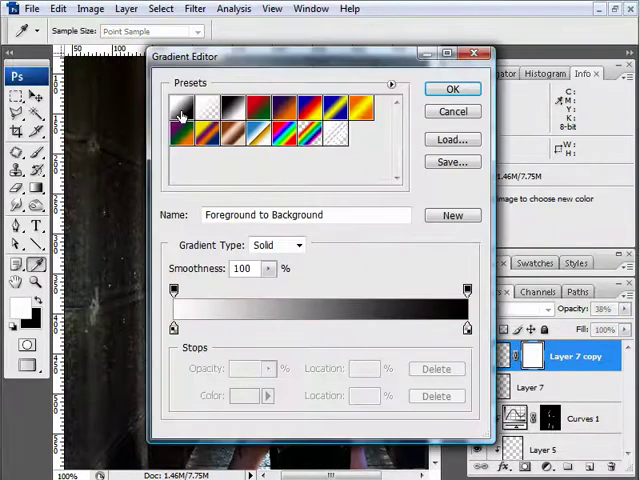
pyautogui.click(452, 88)
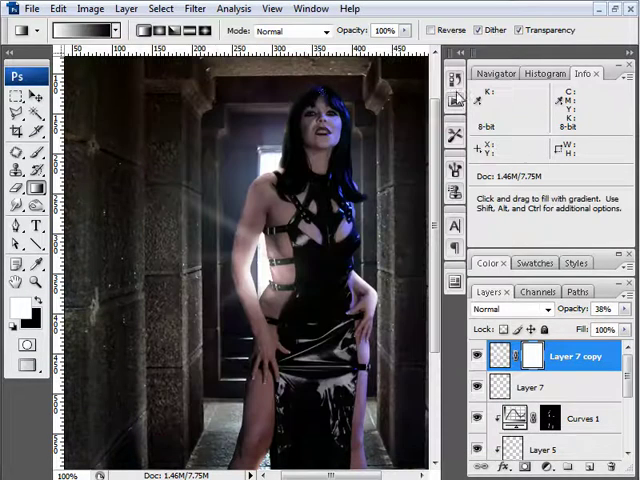
pyautogui.click(158, 30)
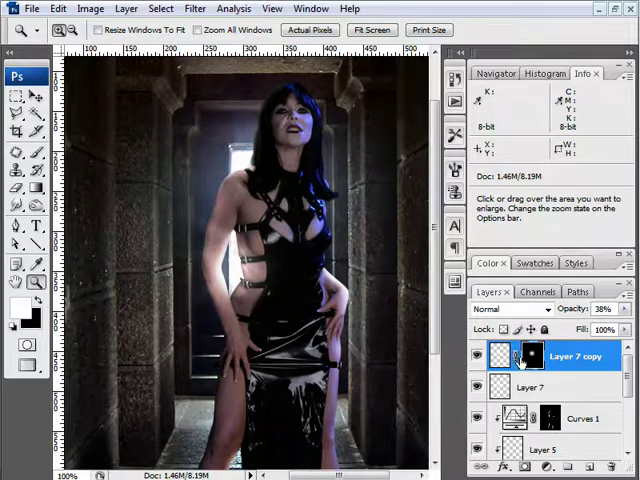
pyautogui.click(248, 270)
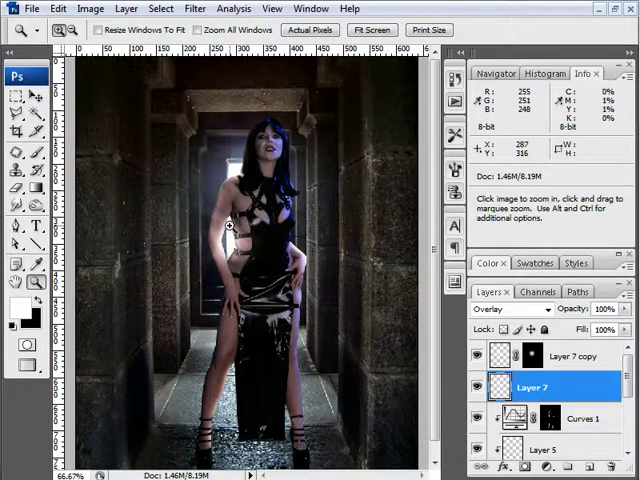
# Paint black at 39% brush opacity along the upper and lower left corridor walls.
pyautogui.click(17, 101)
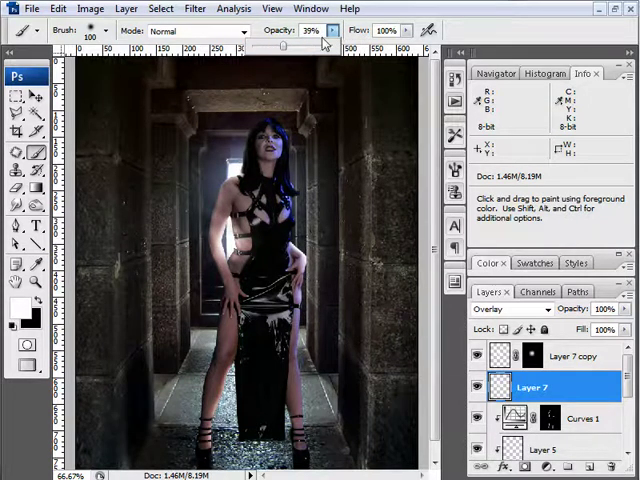
pyautogui.moveTo(148, 160)
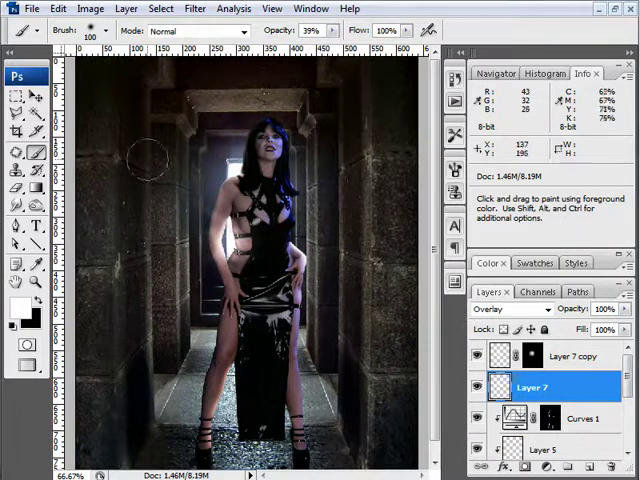
pyautogui.moveTo(182, 183)
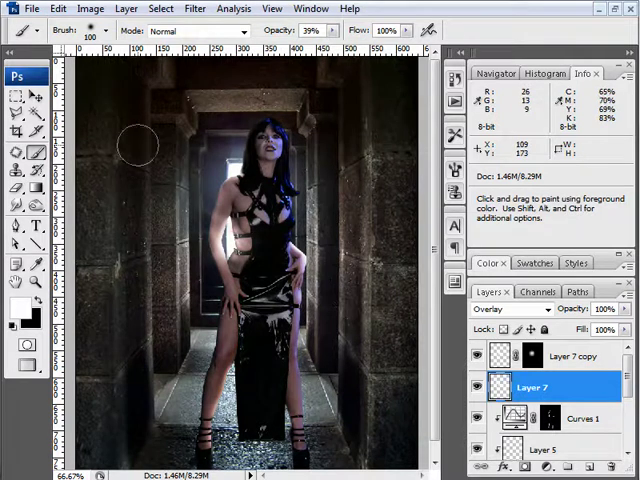
pyautogui.moveTo(135, 145); pyautogui.dragTo(155, 315)
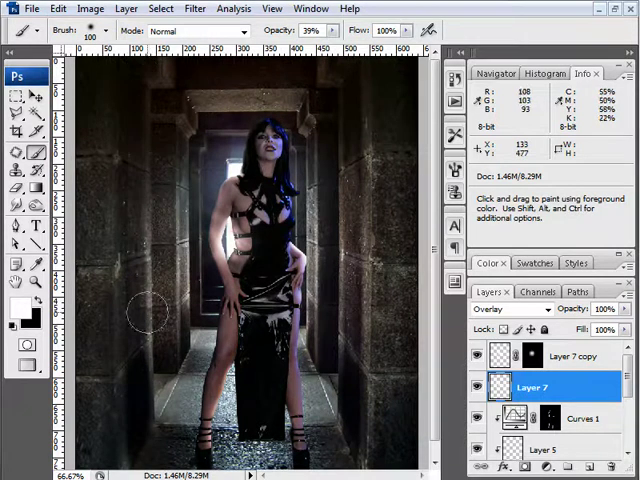
pyautogui.moveTo(150, 315); pyautogui.dragTo(150, 150)
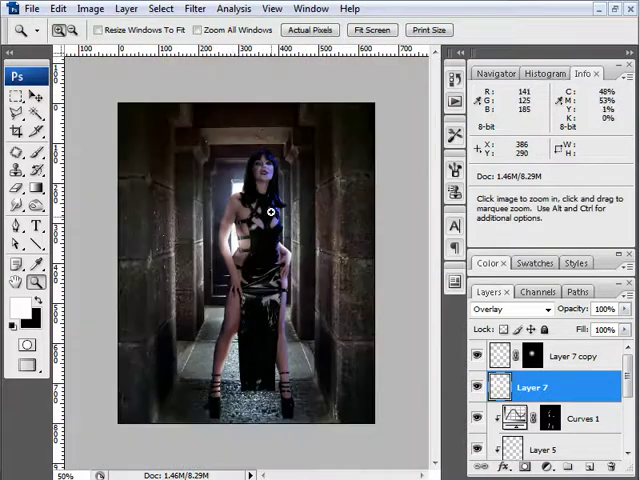
pyautogui.click(270, 210)
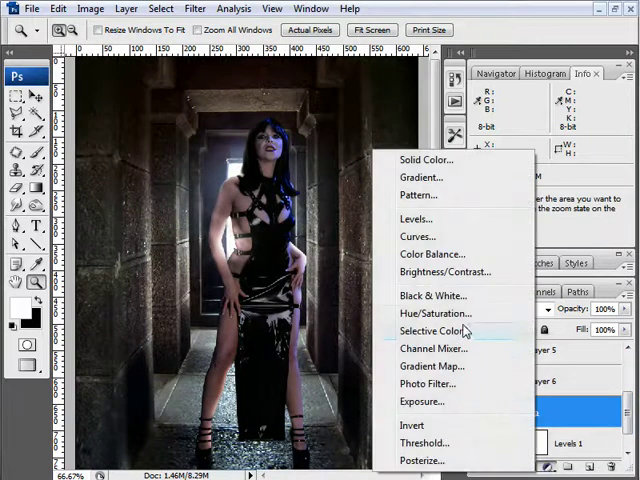
# Add a Curves adjustment layer with the upper midtones lifted to brighten the composite.
pyautogui.click(417, 236)
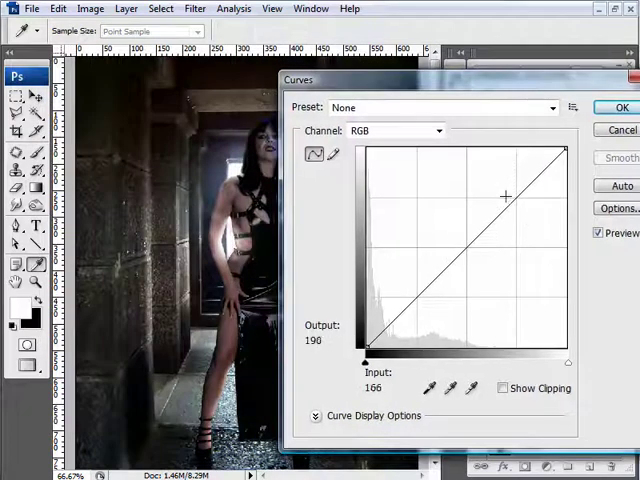
pyautogui.moveTo(505, 196); pyautogui.dragTo(505, 193)
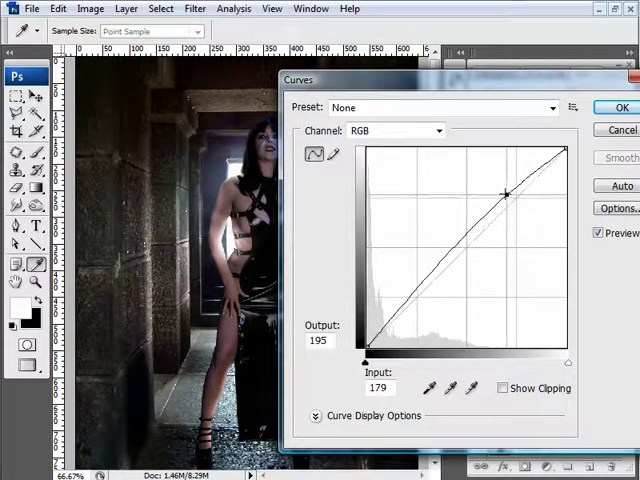
pyautogui.moveTo(506, 193); pyautogui.dragTo(500, 191)
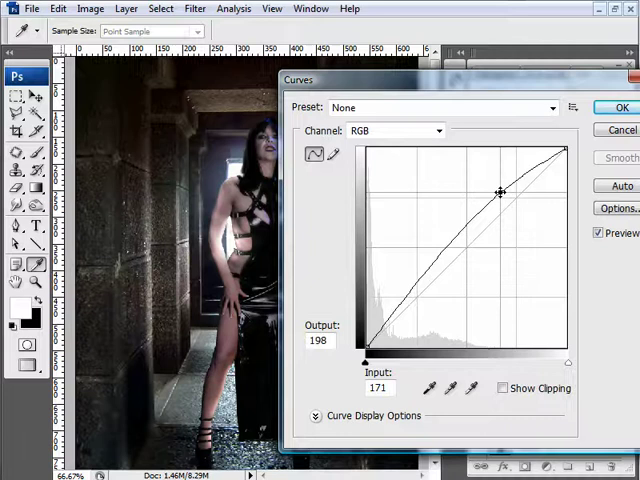
pyautogui.moveTo(500, 192); pyautogui.dragTo(496, 195)
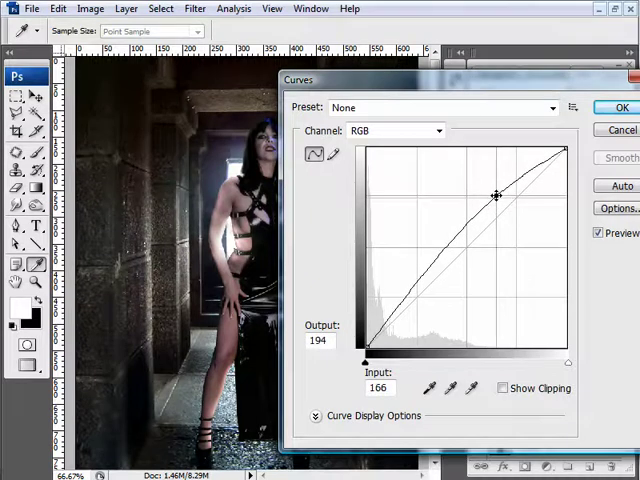
pyautogui.click(619, 107)
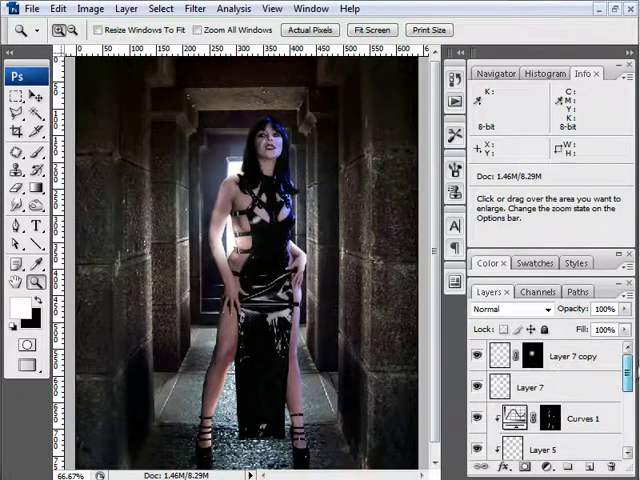
# Select Layer 7 and switch to a soft, low-opacity brush.
pyautogui.click(533, 386)
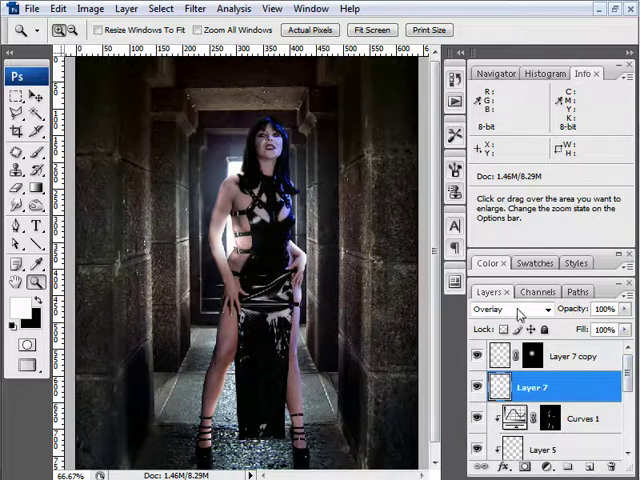
pyautogui.click(513, 308)
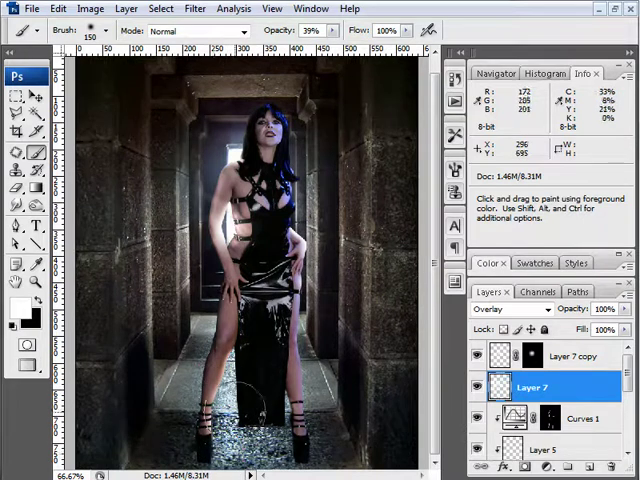
pyautogui.moveTo(185, 430)
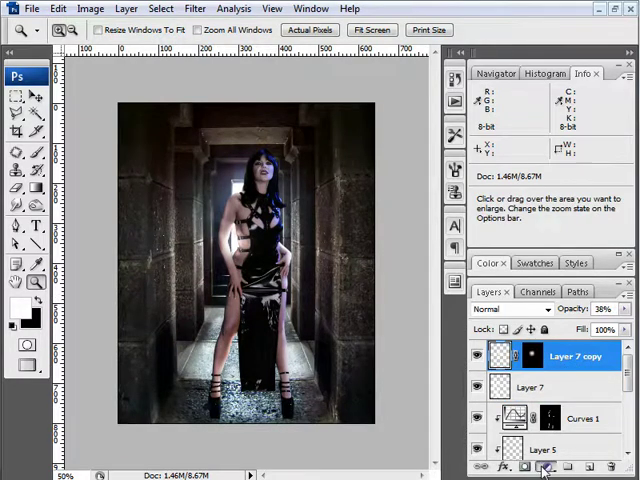
# Add a Levels adjustment layer with output white at 124 and midtone gamma 0.64.
pyautogui.click(545, 467)
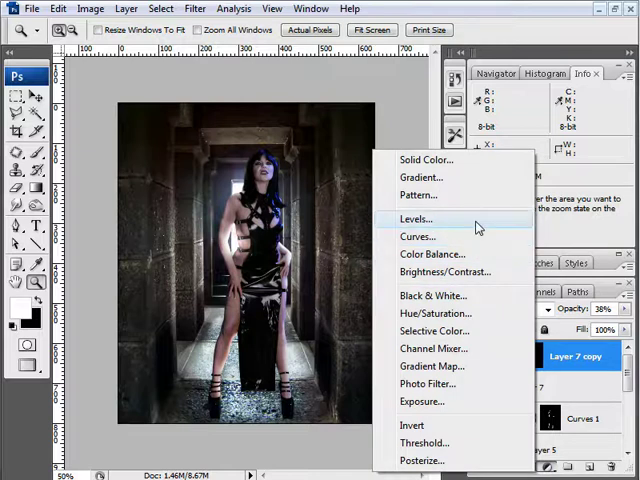
pyautogui.click(416, 218)
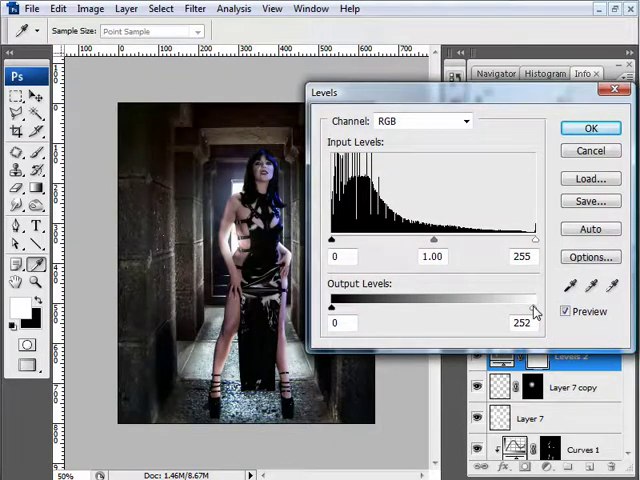
pyautogui.moveTo(535, 302); pyautogui.dragTo(447, 302)
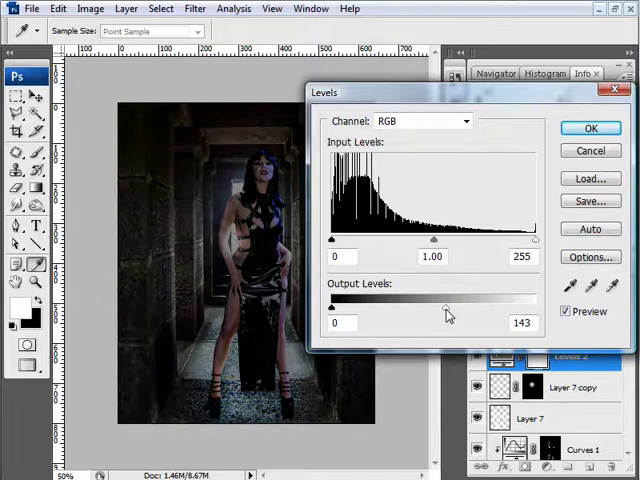
pyautogui.moveTo(446, 307); pyautogui.dragTo(430, 307)
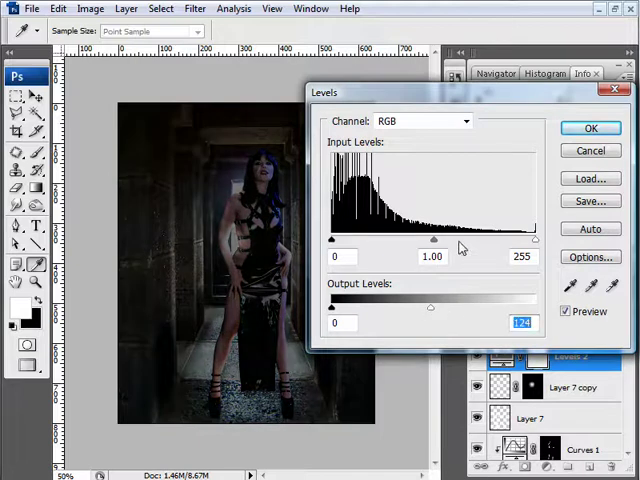
pyautogui.moveTo(433, 239); pyautogui.dragTo(443, 239)
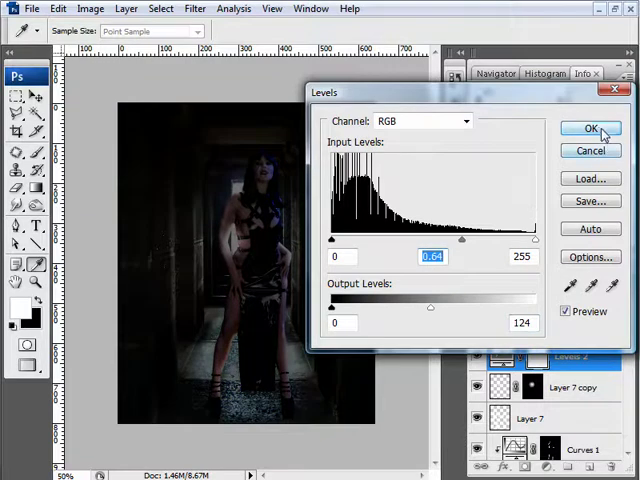
pyautogui.click(590, 128)
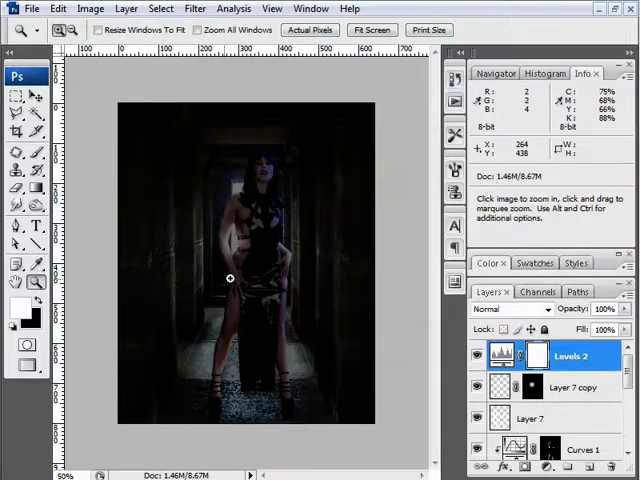
pyautogui.moveTo(327, 355)
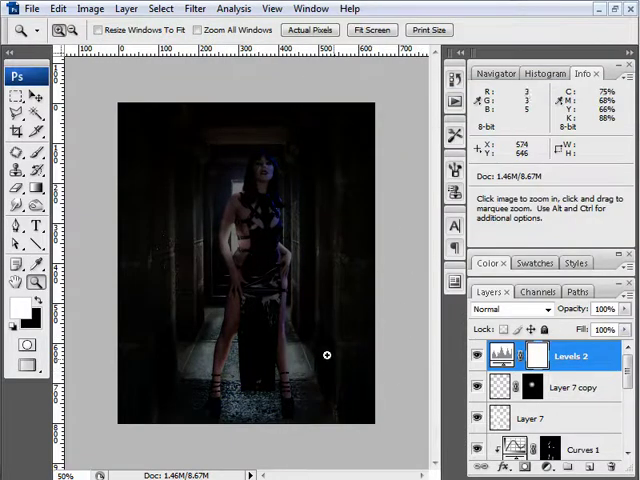
# Fill the Levels 2 mask with 100% black using Edit > Fill.
pyautogui.click(58, 8)
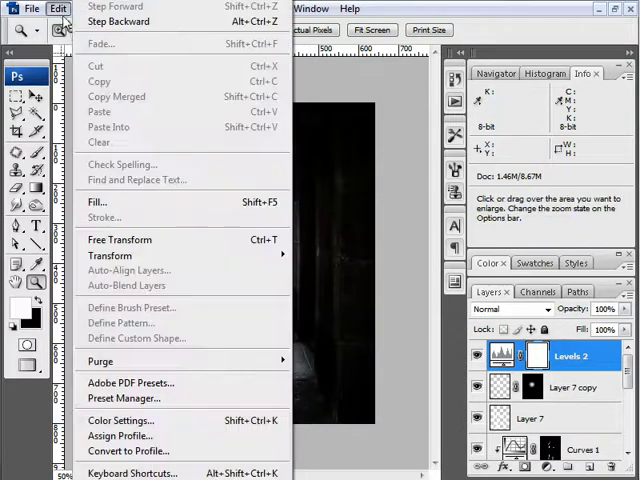
pyautogui.click(96, 201)
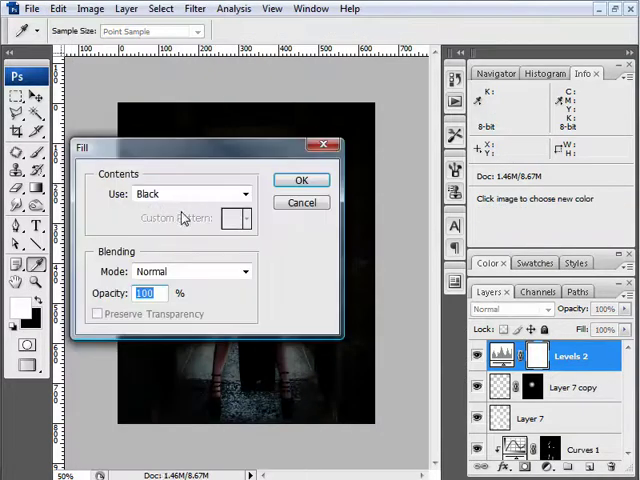
pyautogui.click(302, 180)
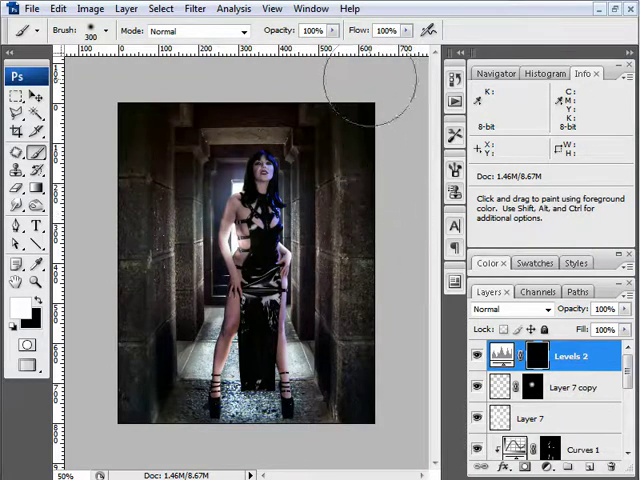
pyautogui.moveTo(75, 180)
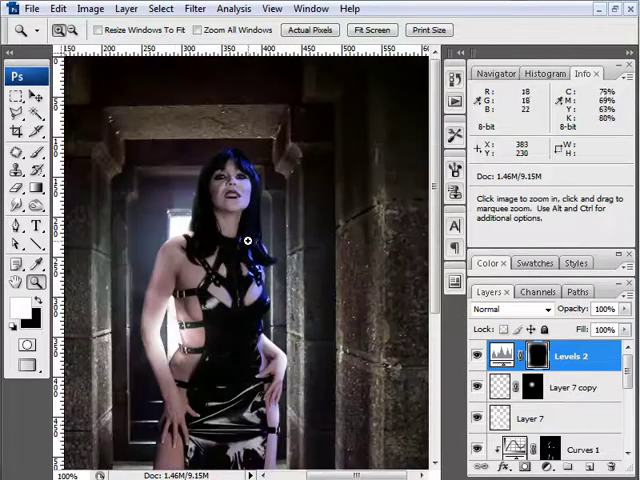
# Zoom in and use black Color Replacement on the vamp layer's blue hair and shoulder strands.
pyautogui.click(246, 240)
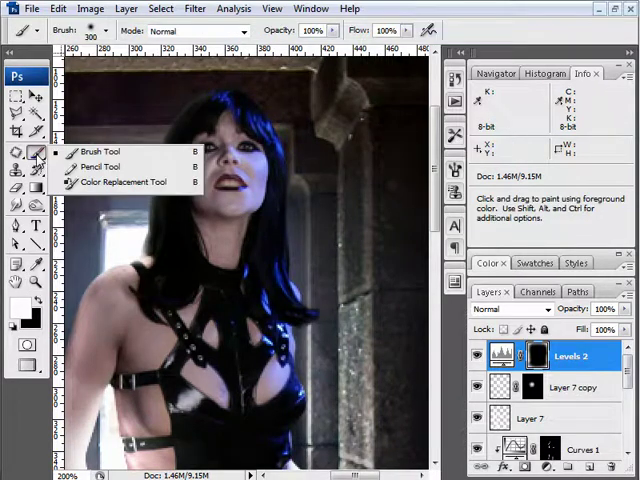
pyautogui.click(125, 181)
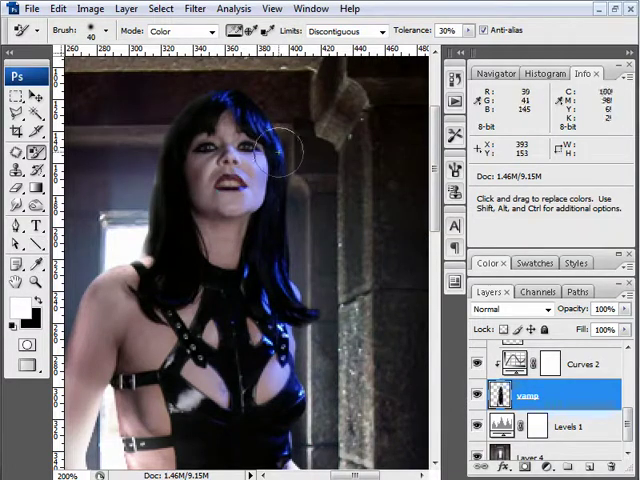
pyautogui.moveTo(285, 150); pyautogui.dragTo(180, 165)
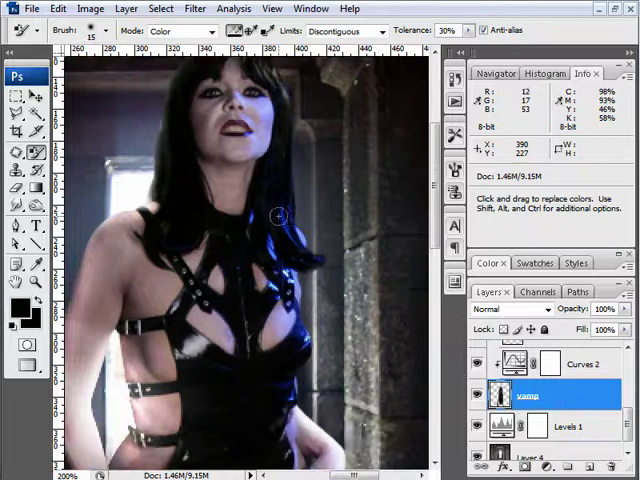
pyautogui.moveTo(278, 217); pyautogui.dragTo(317, 261)
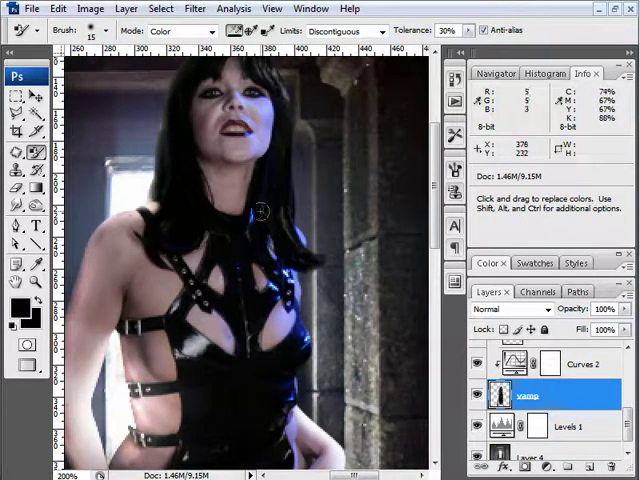
pyautogui.moveTo(260, 210); pyautogui.dragTo(275, 222)
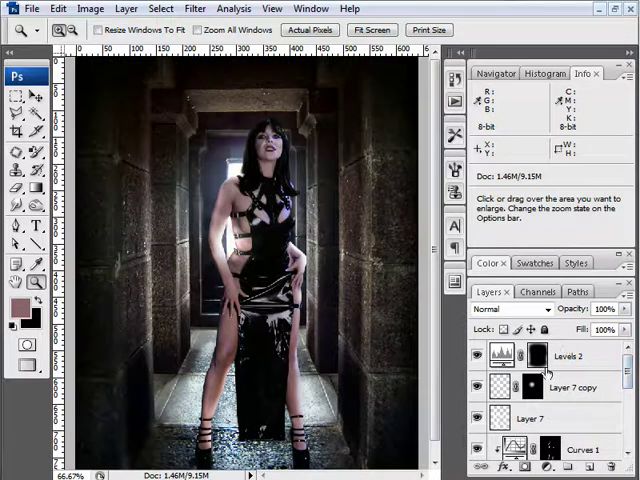
# Add a tan Solid Color fill layer and set its blend mode to Color at 20% opacity.
pyautogui.click(573, 355)
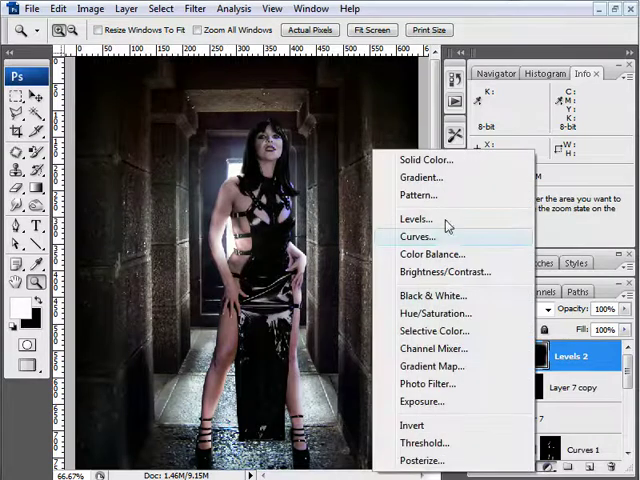
pyautogui.moveTo(447, 166)
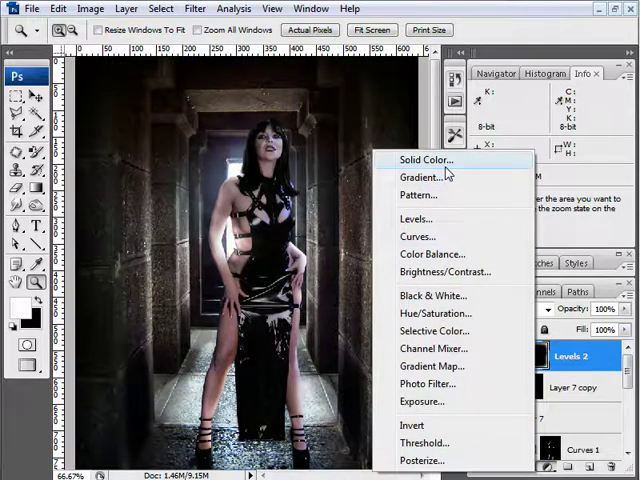
pyautogui.click(424, 160)
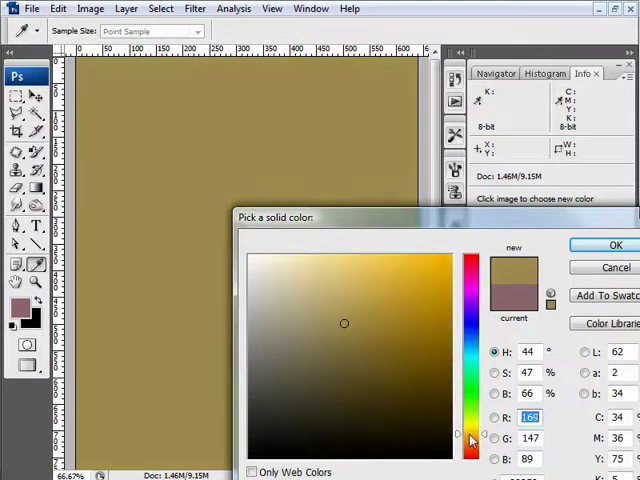
pyautogui.click(368, 300)
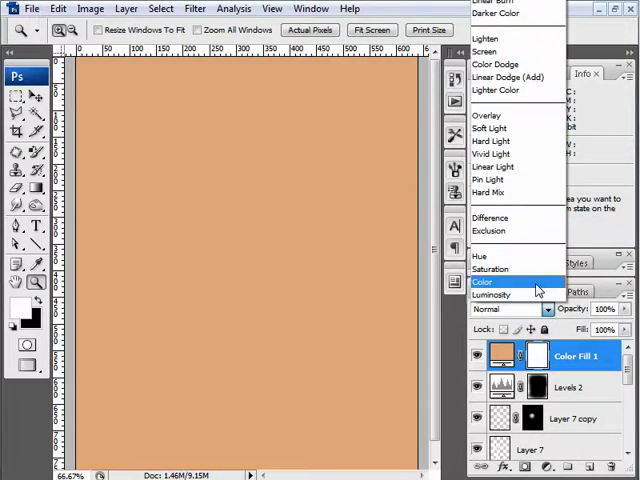
pyautogui.click(483, 281)
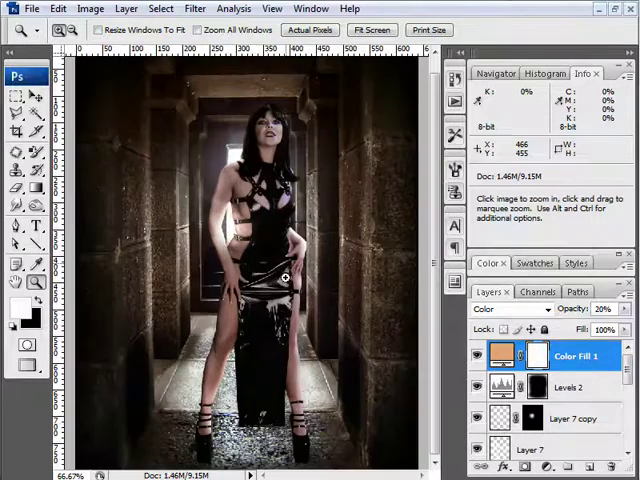
pyautogui.moveTo(282, 305)
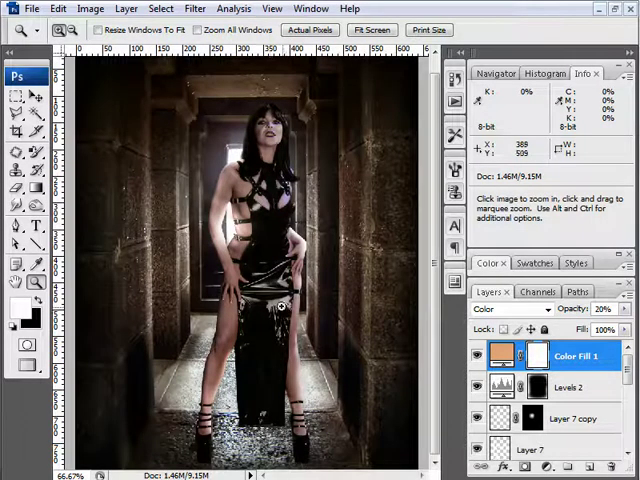